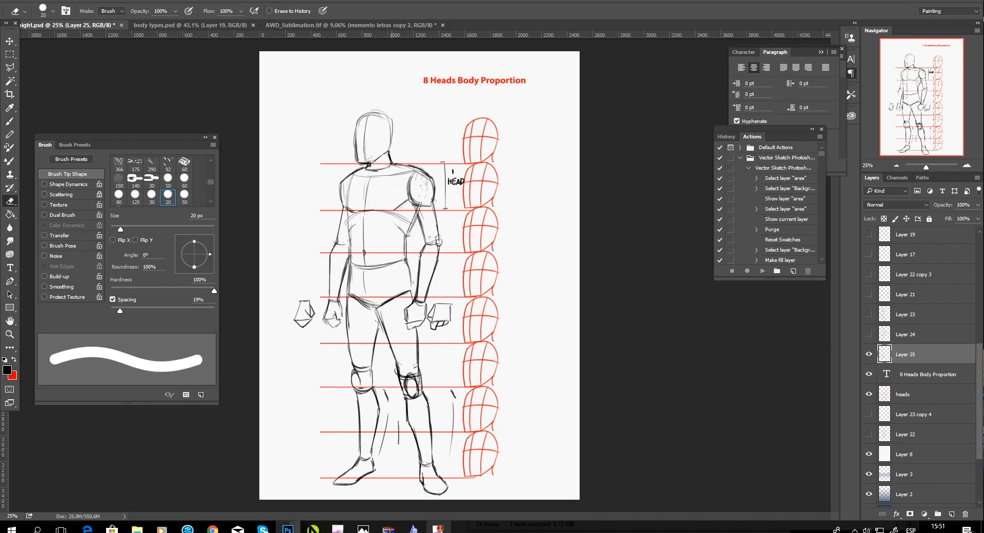
Bring the Warrior tuto.psd window forward to show the armored warrior sketch
click(151, 161)
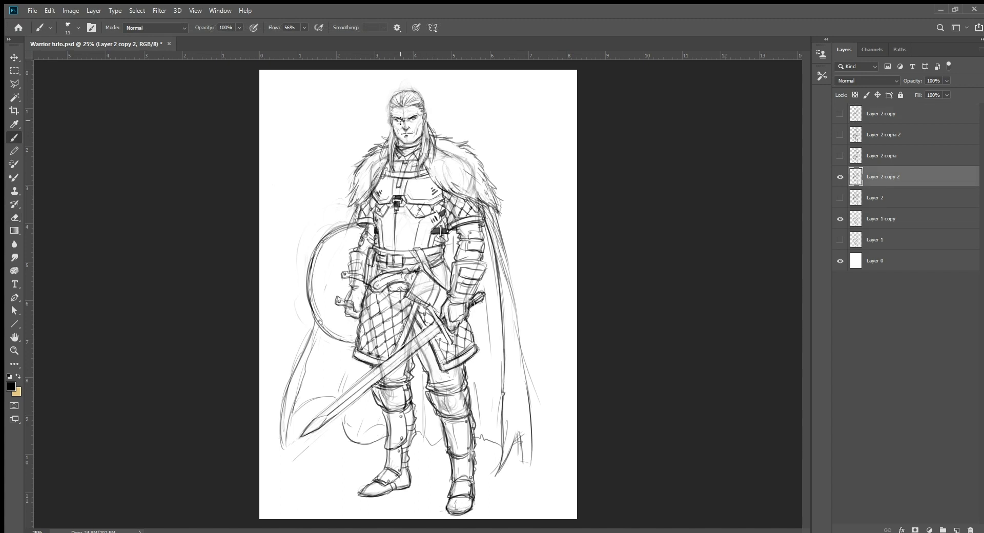
click(408, 135)
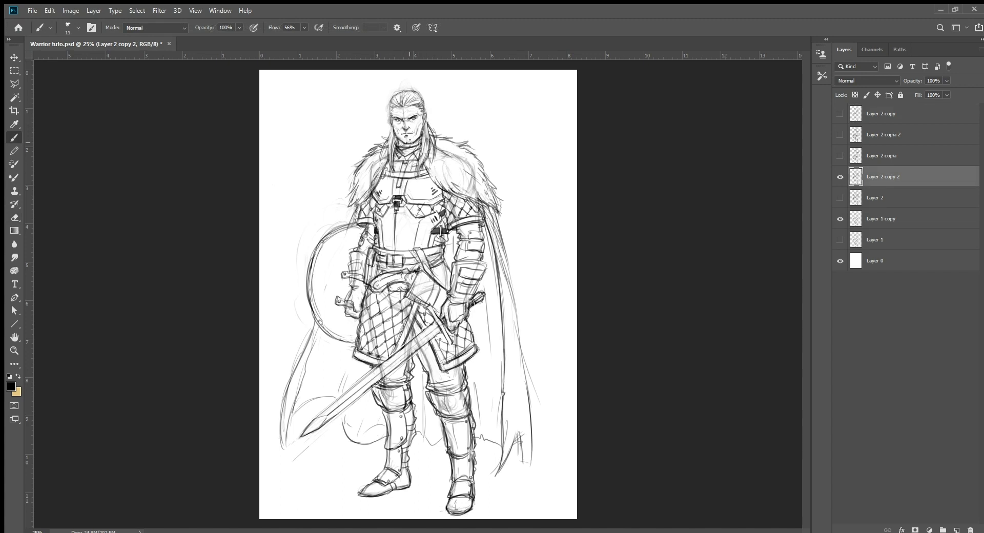
click(14, 218)
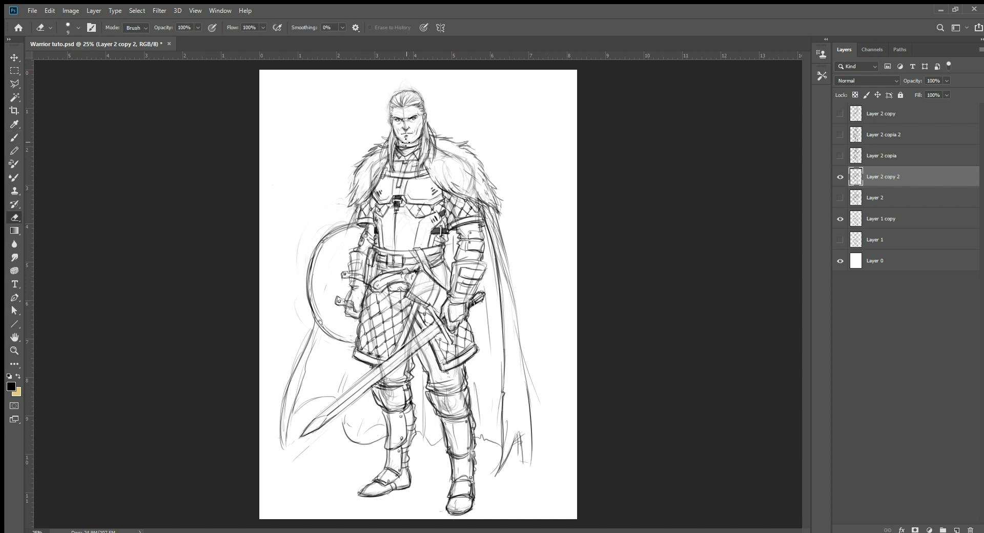
click(14, 137)
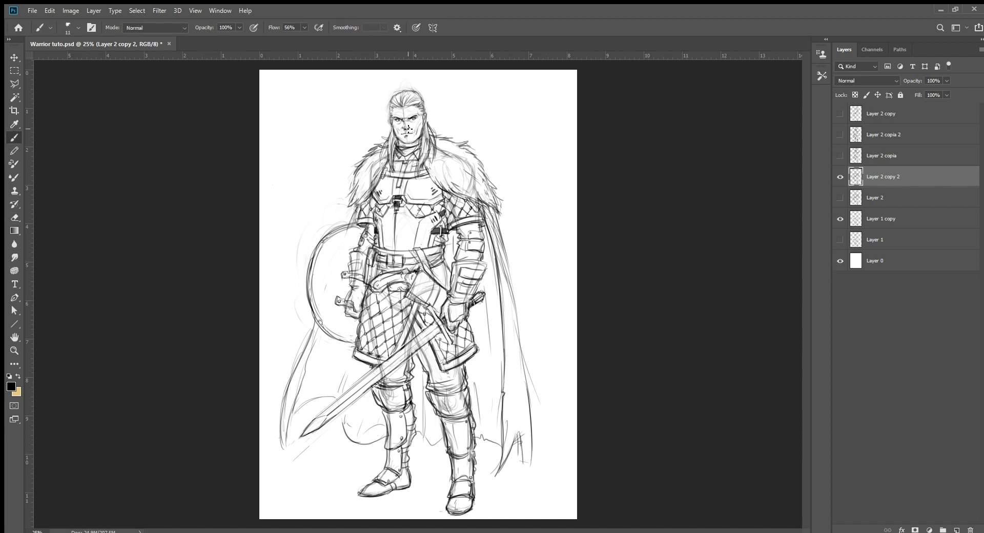